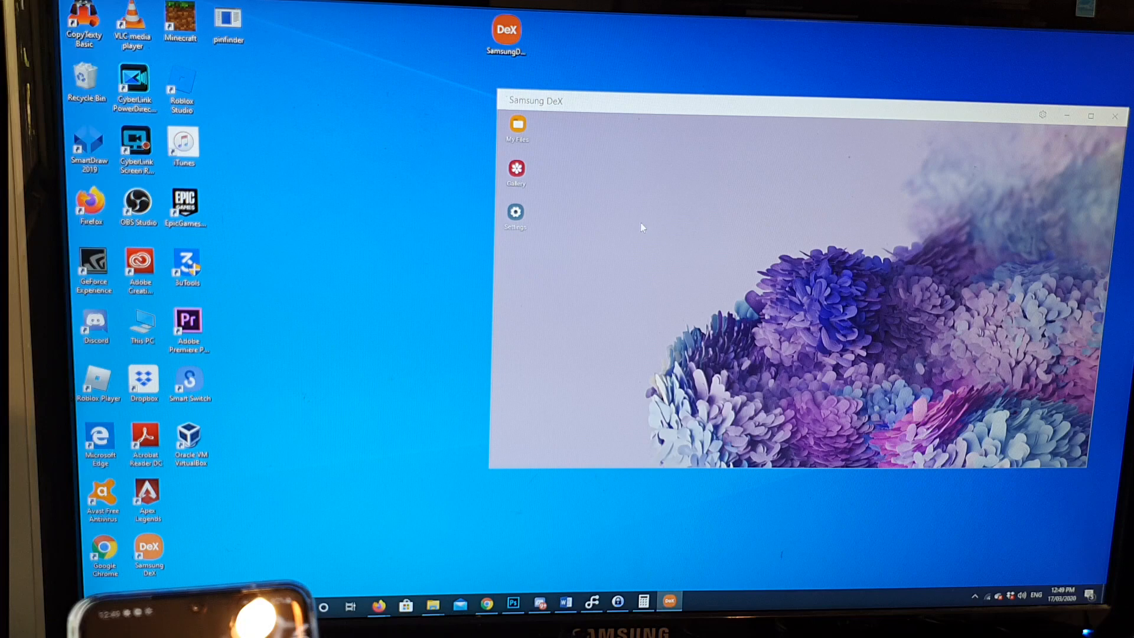
Step: Browse the mirrored phone: My Files, then view and close a Gallery photo
{"action": "left_click", "coordinate": [517, 129]}
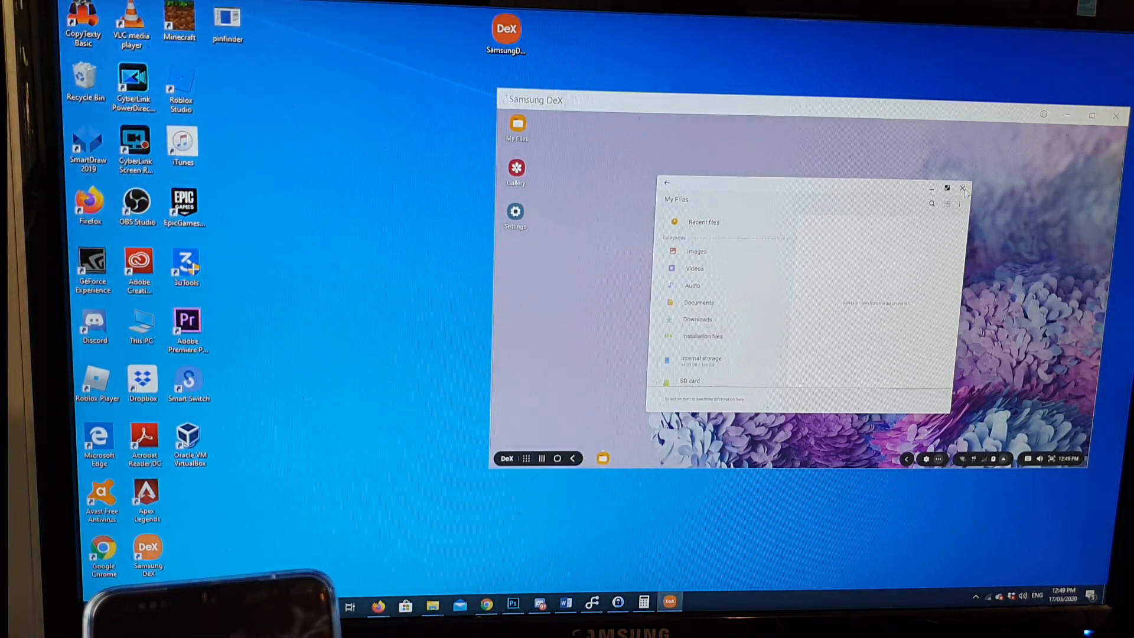
{"action": "left_click", "coordinate": [516, 172]}
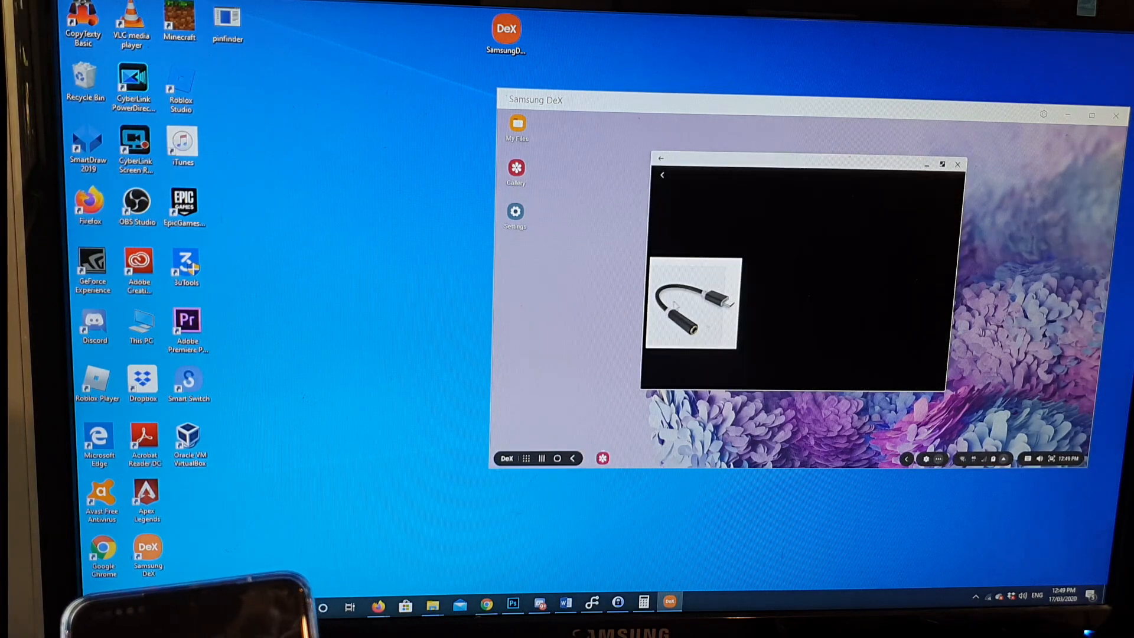
{"action": "left_click", "coordinate": [957, 164]}
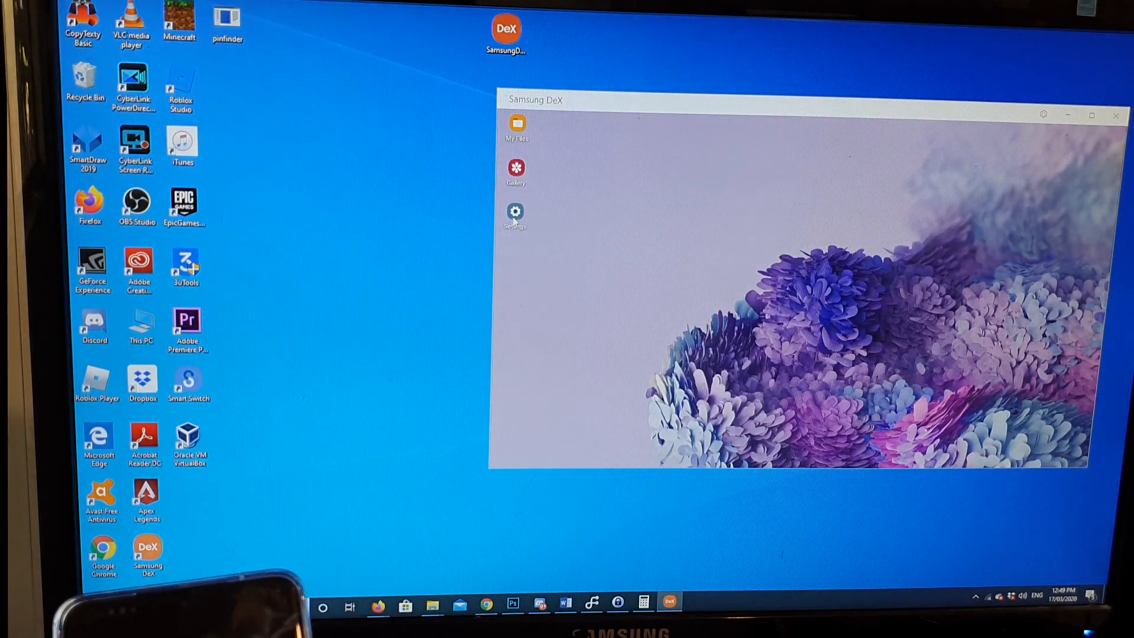
Step: Show the full apps drawer and bring up the DeX for PC Settings page
{"action": "left_click", "coordinate": [515, 212]}
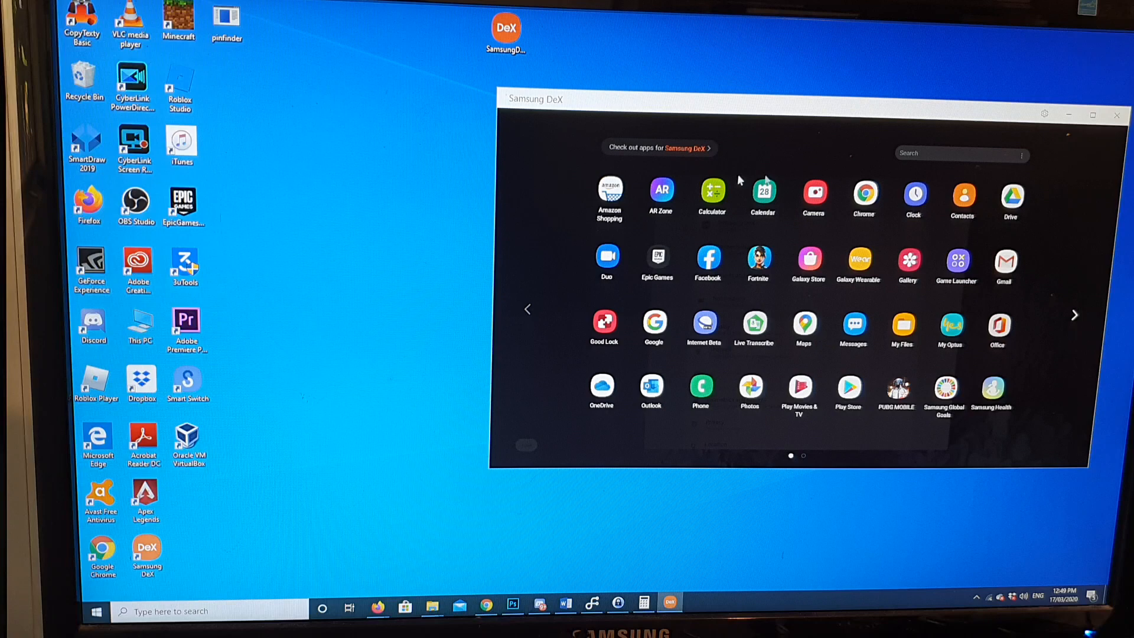
{"action": "mouse_move", "coordinate": [733, 211]}
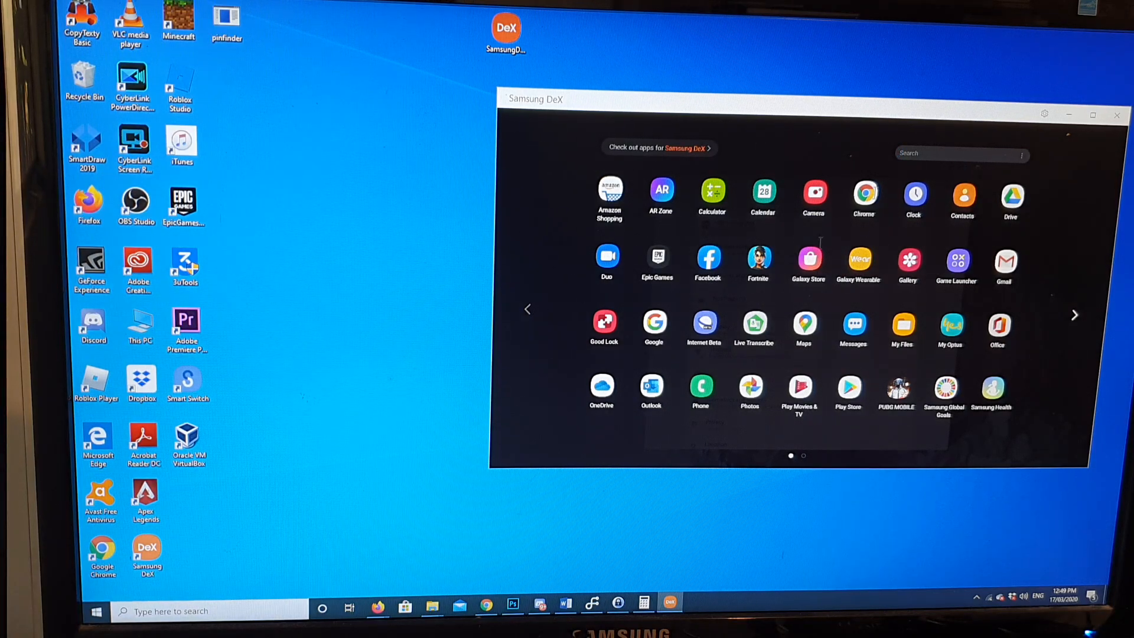
{"action": "mouse_move", "coordinate": [1093, 321]}
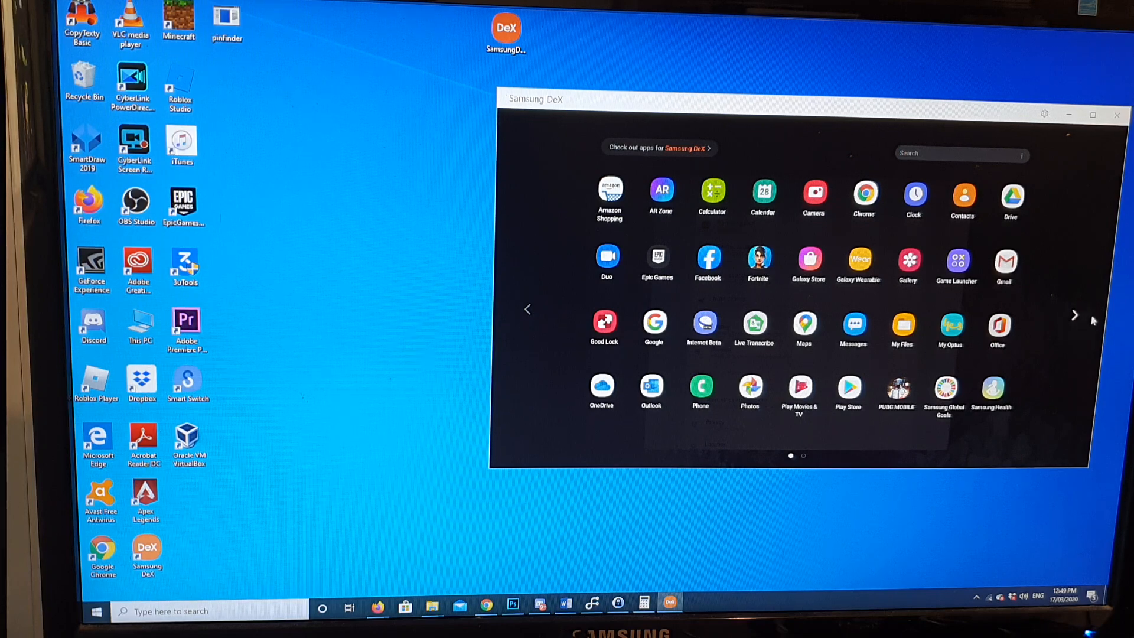
{"action": "left_click", "coordinate": [1074, 314]}
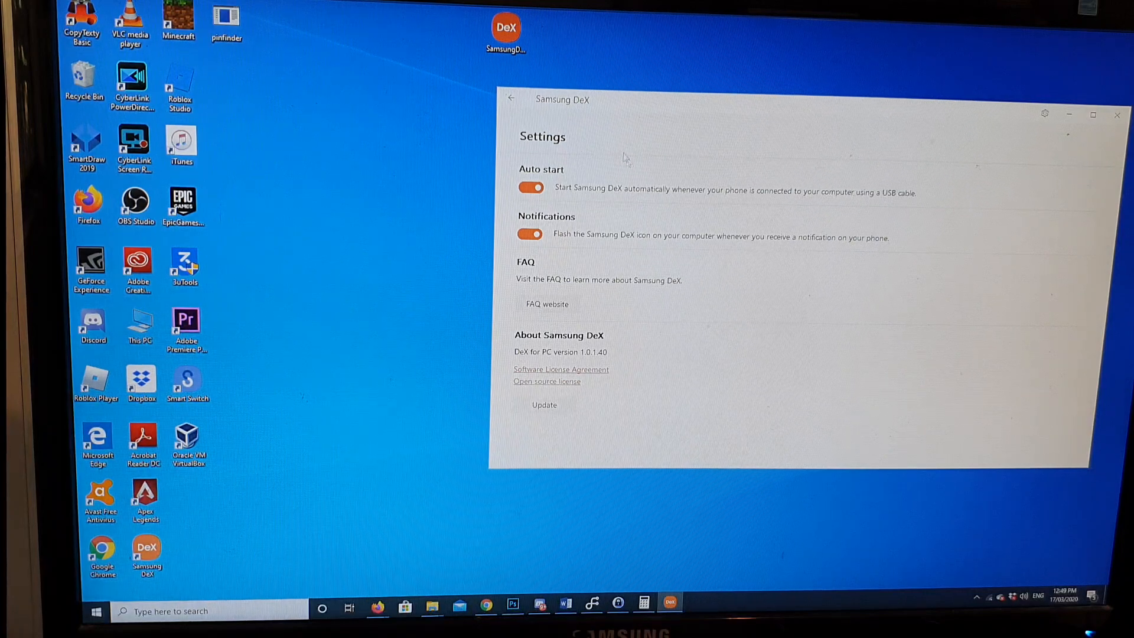
Step: Leave DeX settings and launch the phone's Settings app from the DeX desktop
{"action": "left_click", "coordinate": [512, 98]}
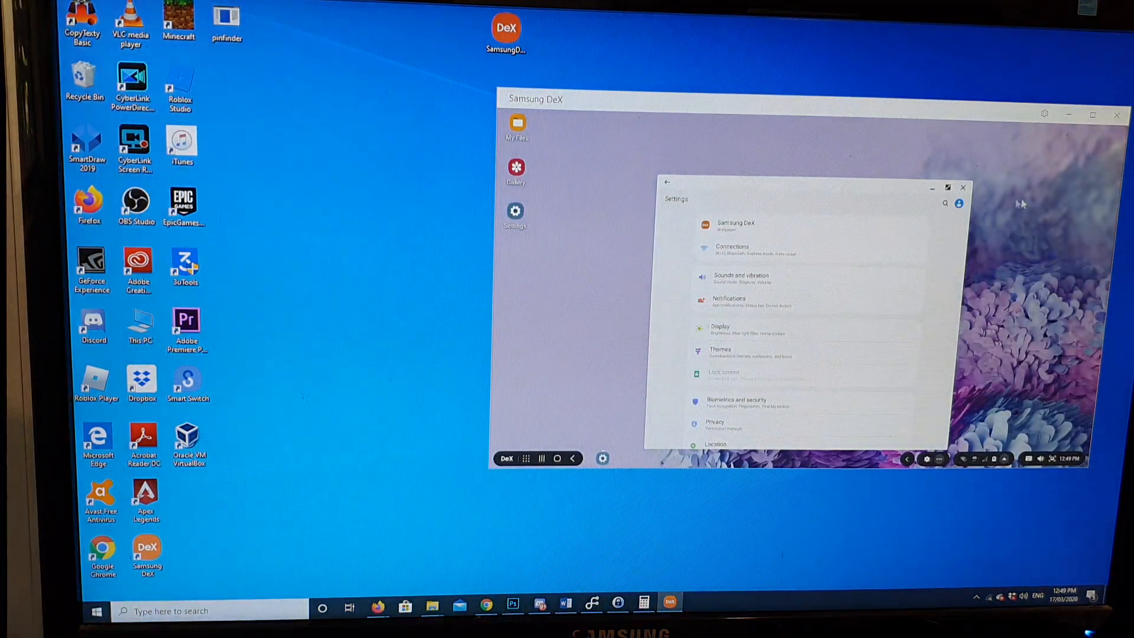
{"action": "left_click", "coordinate": [963, 188]}
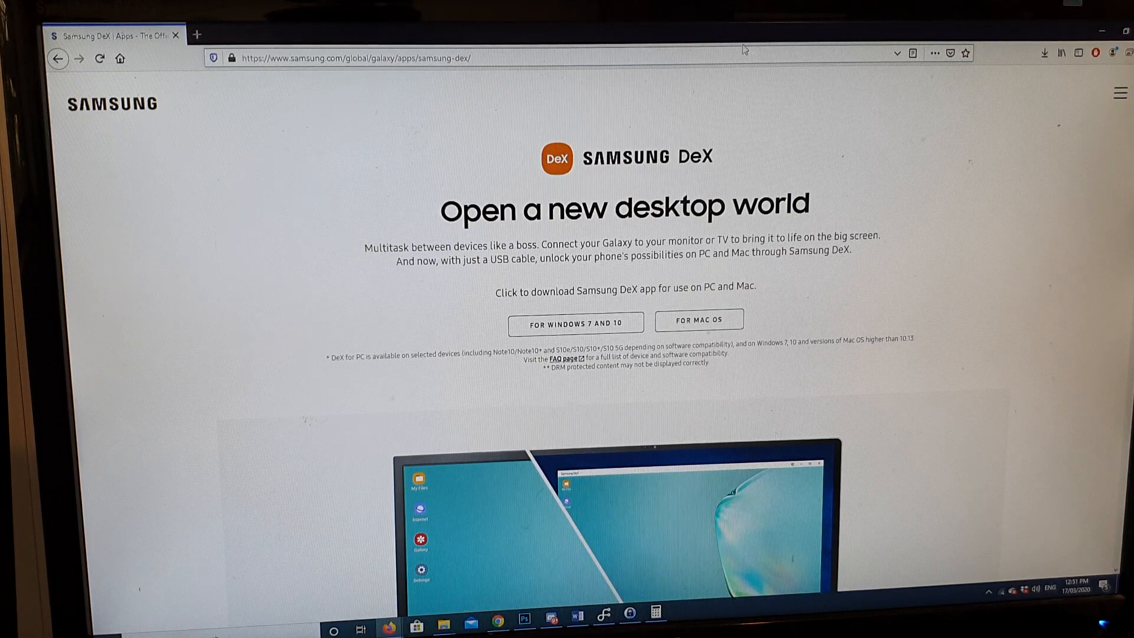
{"action": "mouse_move", "coordinate": [392, 140]}
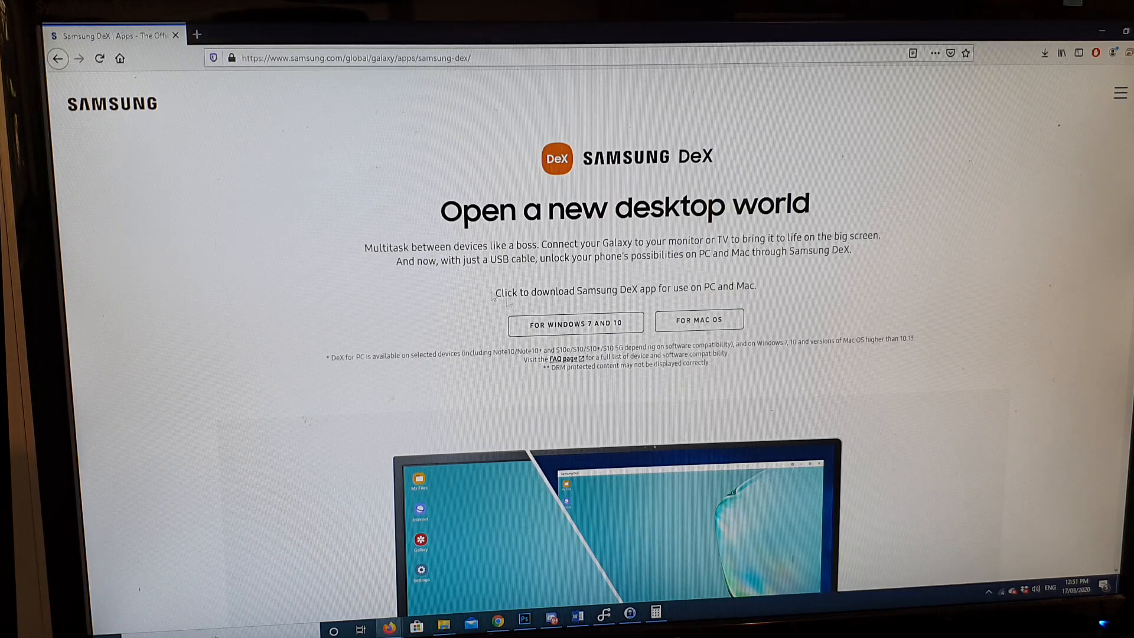
{"action": "mouse_move", "coordinate": [575, 323]}
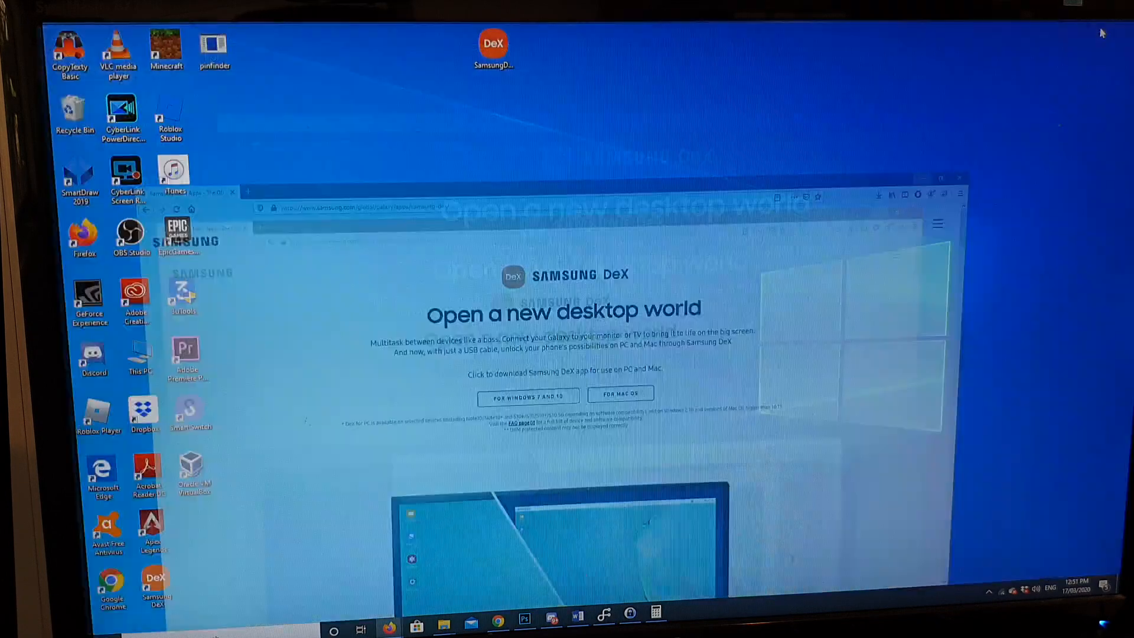
{"action": "left_click", "coordinate": [959, 179]}
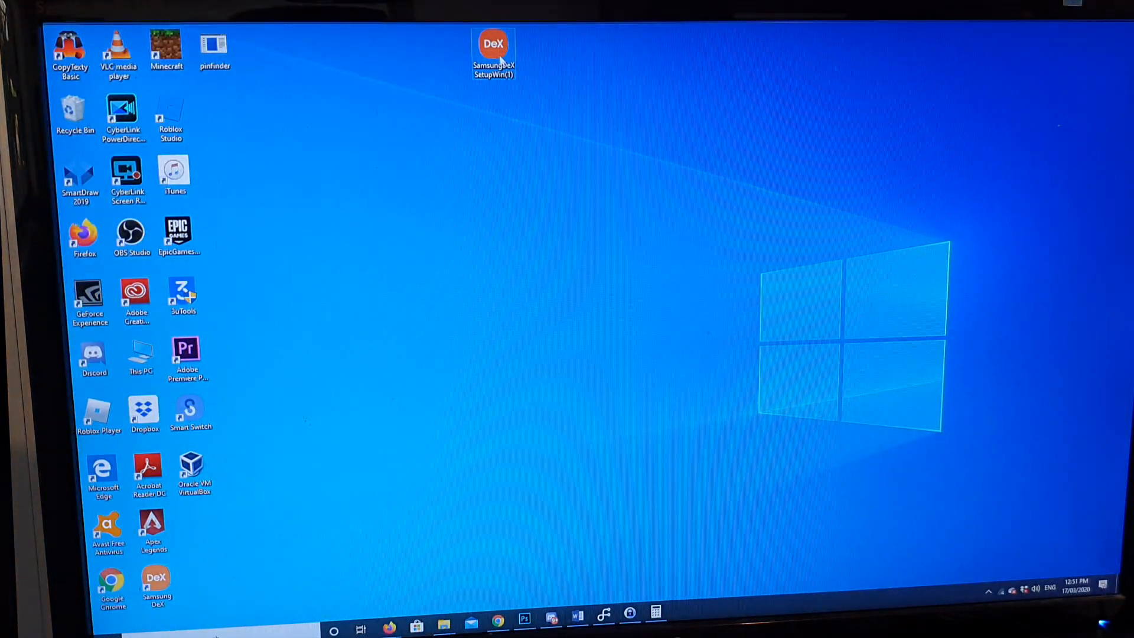
{"action": "mouse_move", "coordinate": [494, 109]}
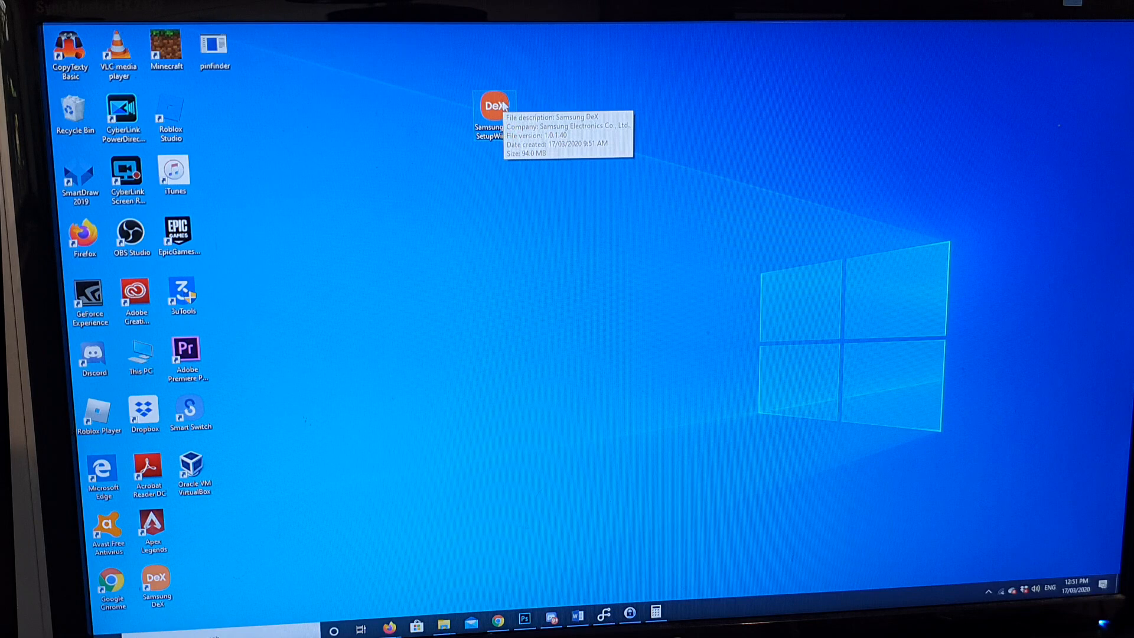
{"action": "mouse_move", "coordinate": [524, 337]}
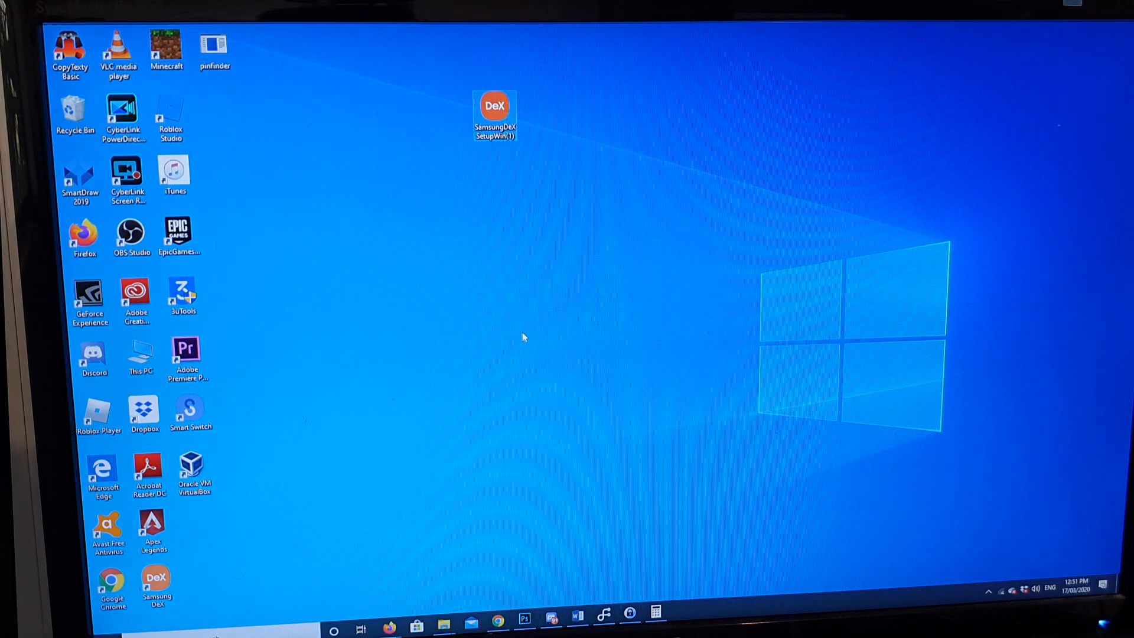
{"action": "mouse_move", "coordinate": [224, 556]}
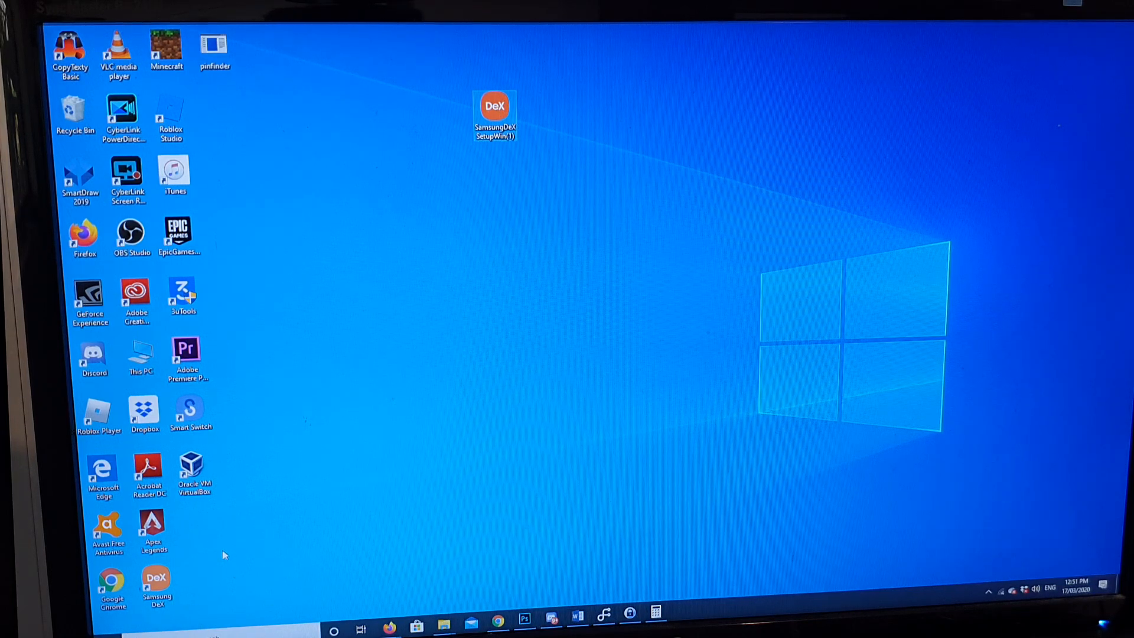